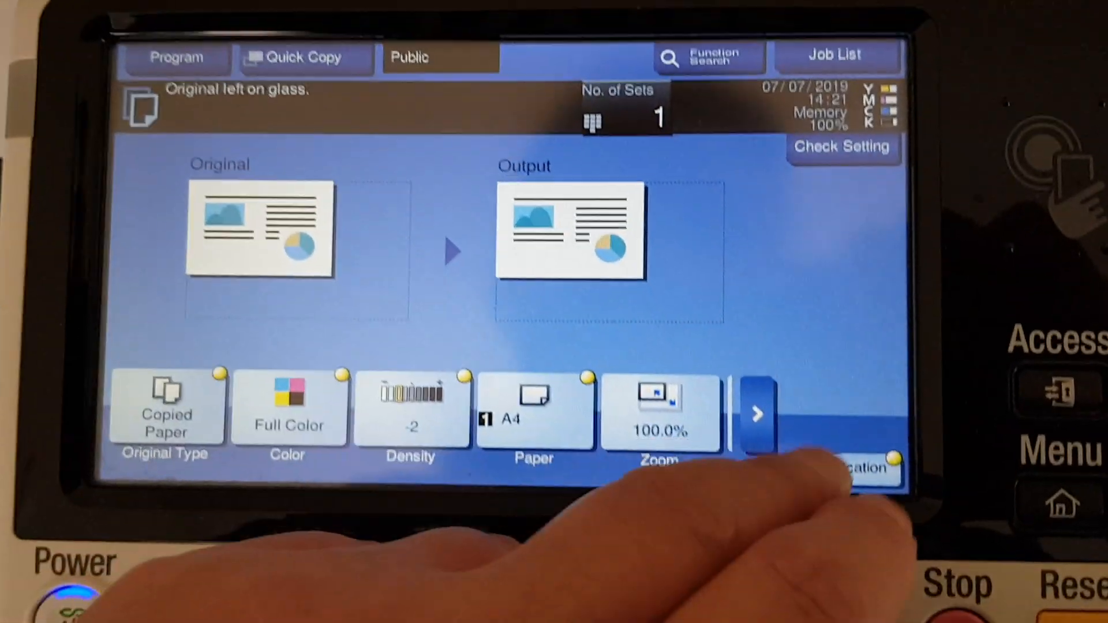
# Step: Reach the Color Adjust settings through the Application functions, with Color Adjust on
pyautogui.click(851, 470)
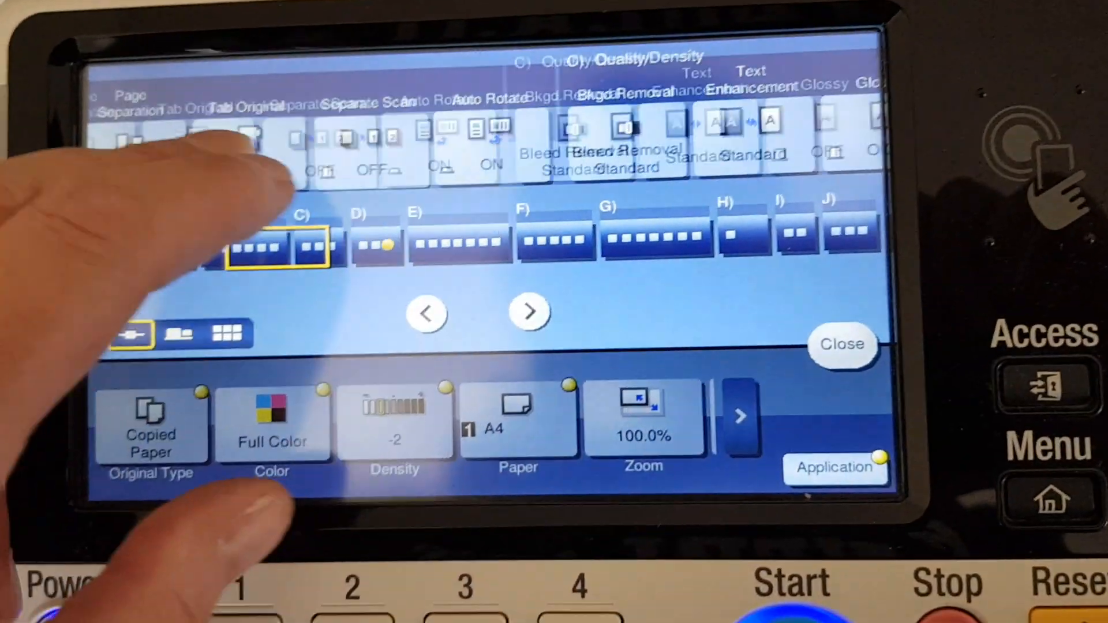
pyautogui.click(515, 130)
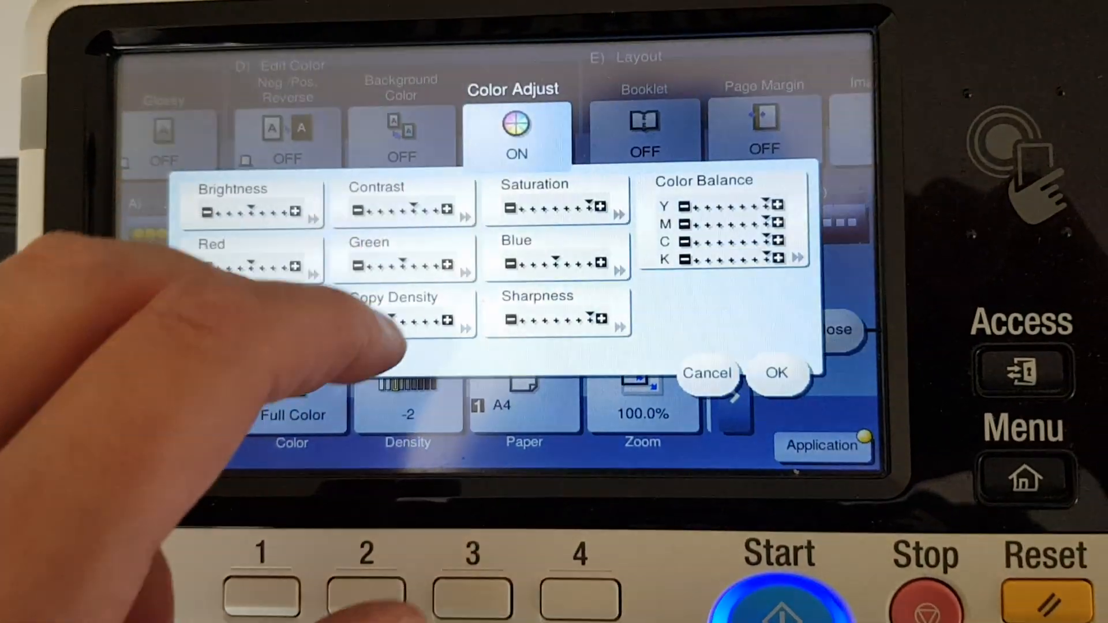
# Step: Reduce copy density to -4, confirm the colour adjustments and start scanning the original
pyautogui.click(402, 318)
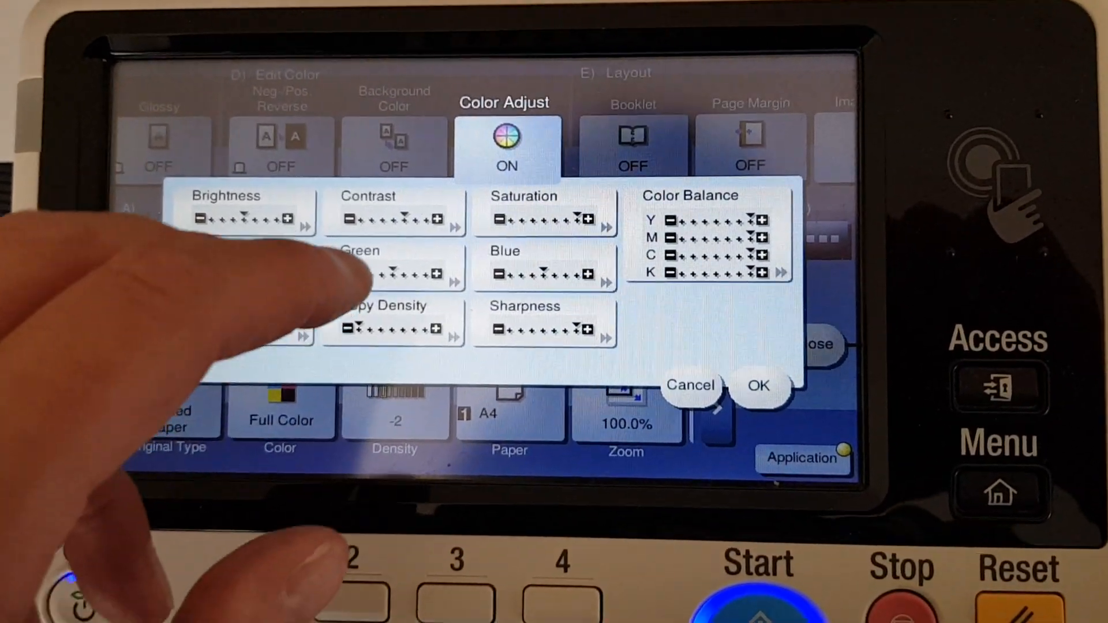
pyautogui.click(758, 385)
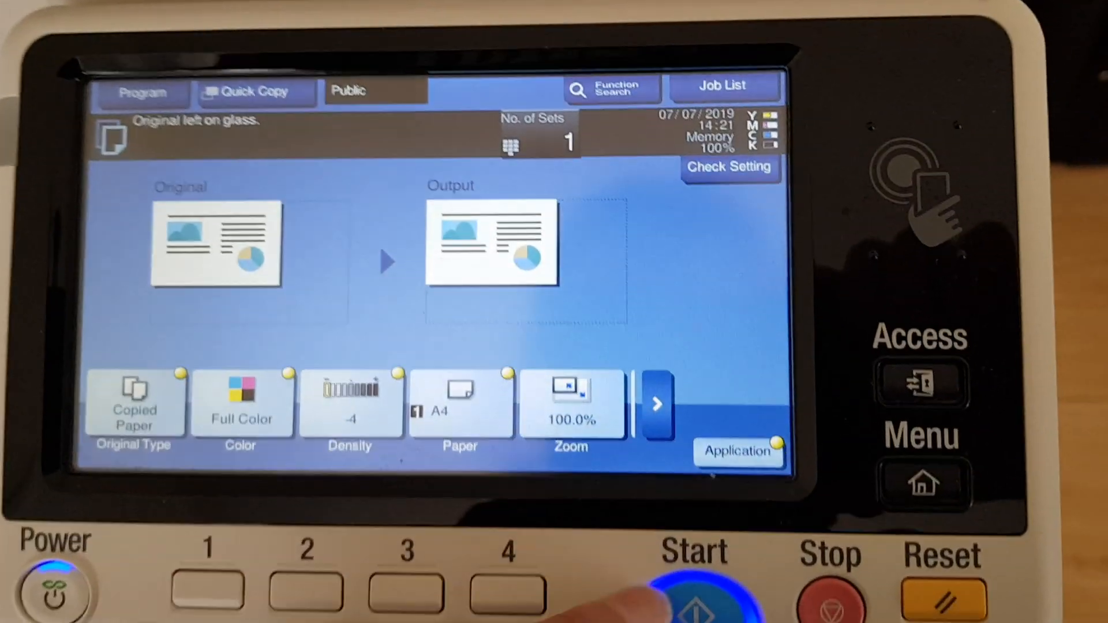
pyautogui.click(699, 593)
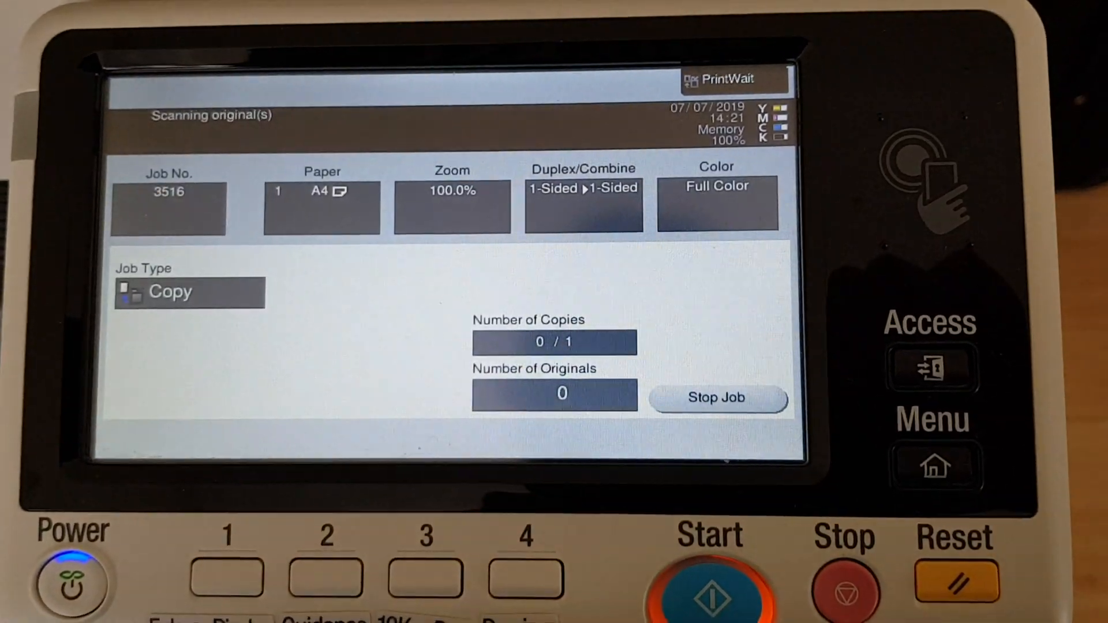